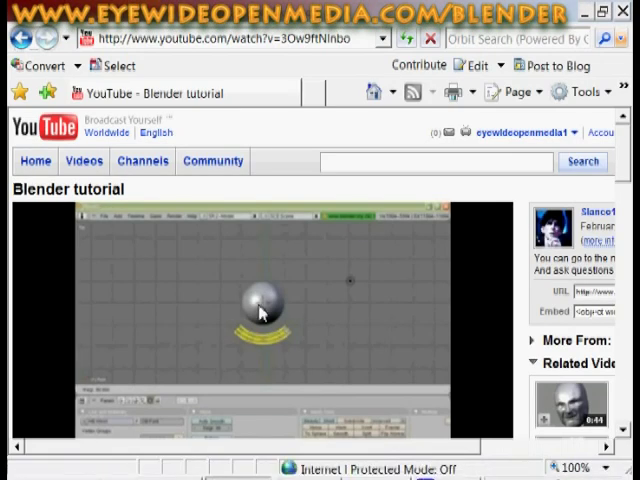
{"action": "mouse_move", "coordinate": [388, 260]}
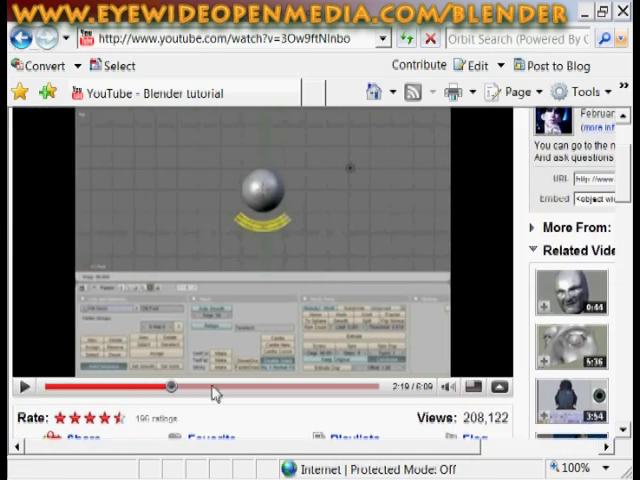
{"action": "mouse_move", "coordinate": [285, 283]}
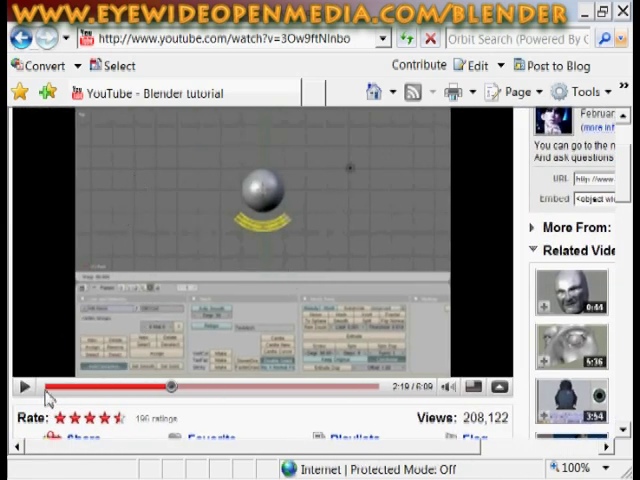
Add a 32-segment, 32-ring UV sphere of radius 1 and view it from the front
{"action": "scroll", "scroll_direction": "down", "scroll_amount": 3}
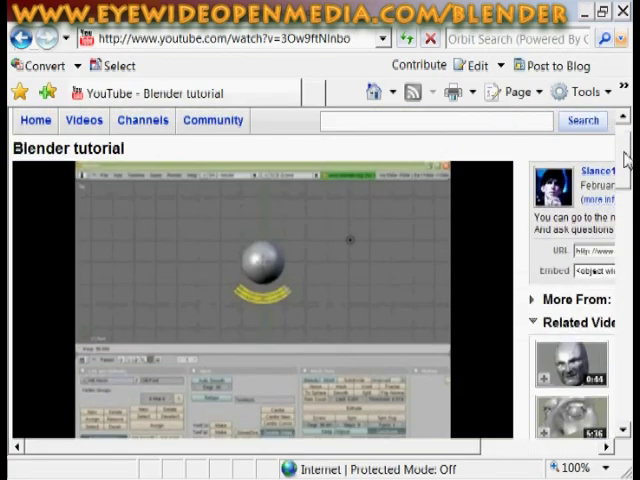
{"action": "mouse_move", "coordinate": [263, 449]}
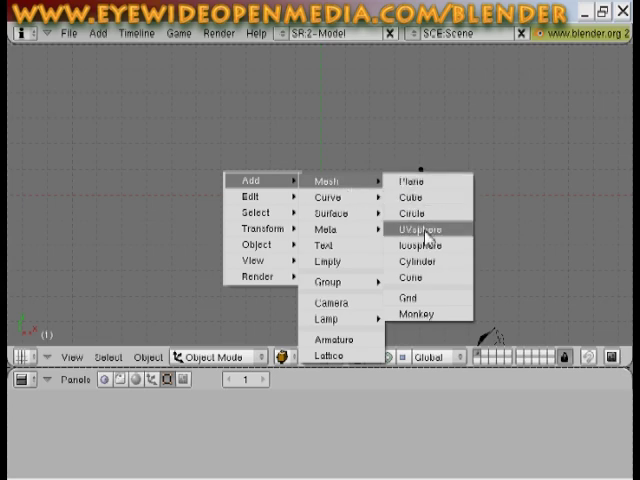
{"action": "left_click", "coordinate": [425, 231]}
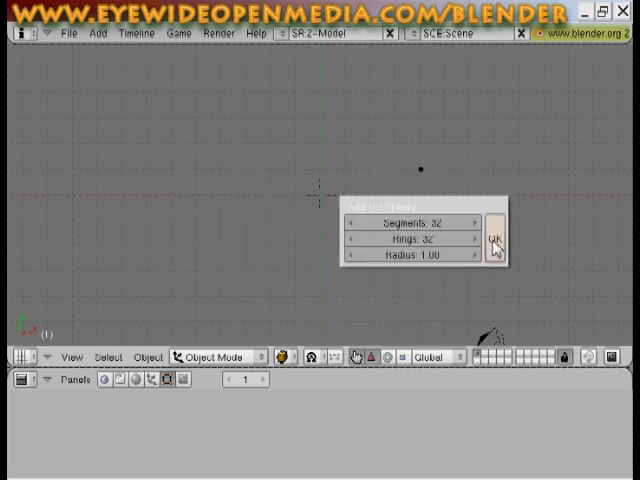
{"action": "left_click", "coordinate": [492, 242]}
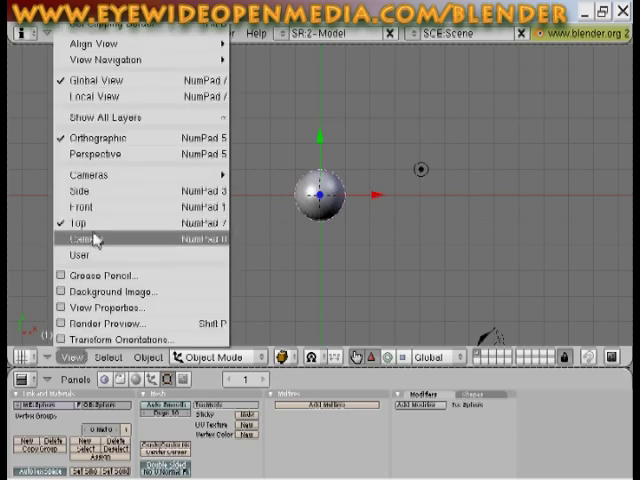
{"action": "left_click", "coordinate": [82, 238]}
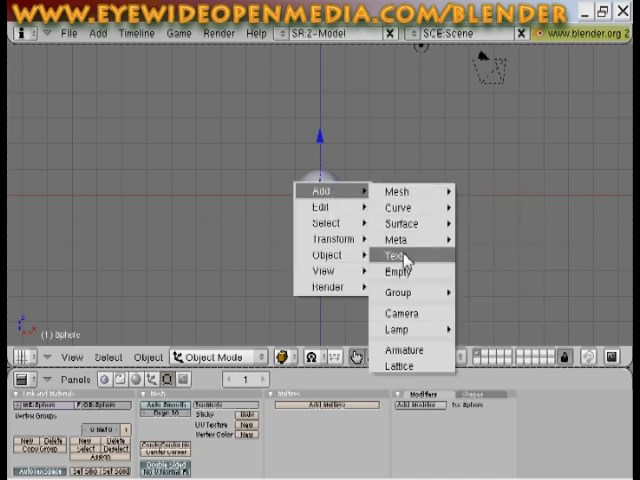
Insert a text object at the 3D cursor beside the UV sphere
{"action": "left_click", "coordinate": [398, 257]}
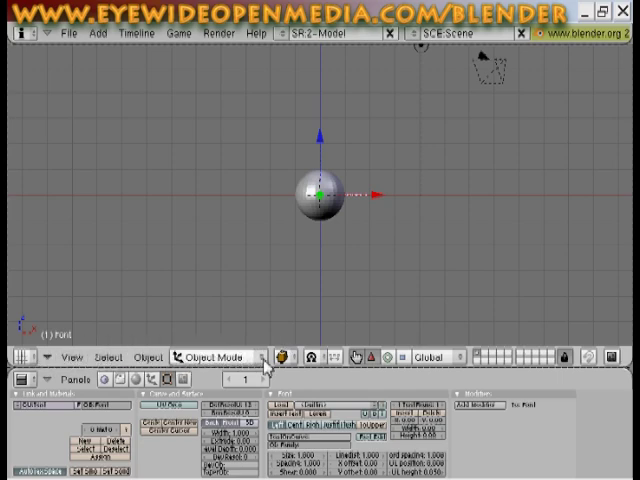
{"action": "left_click", "coordinate": [207, 357]}
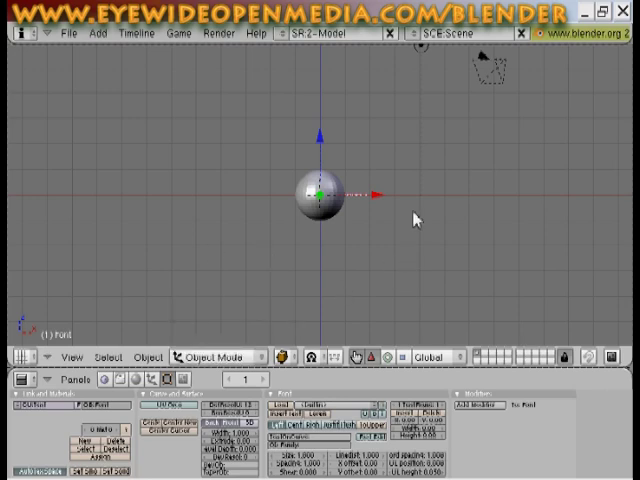
Show the Transform Properties panel for the text object
{"action": "key", "text": "n"}
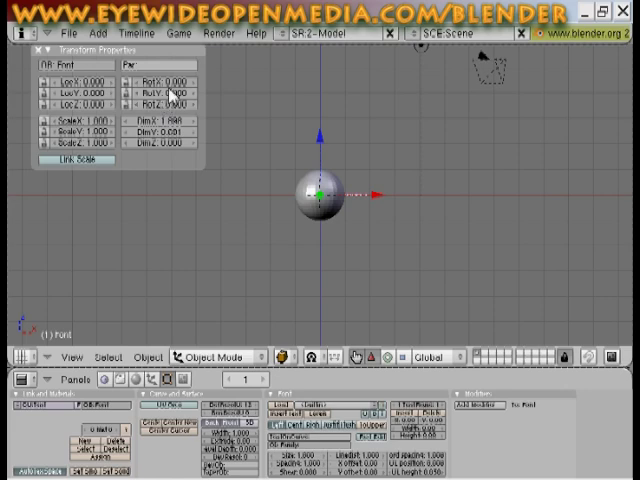
{"action": "mouse_move", "coordinate": [40, 203]}
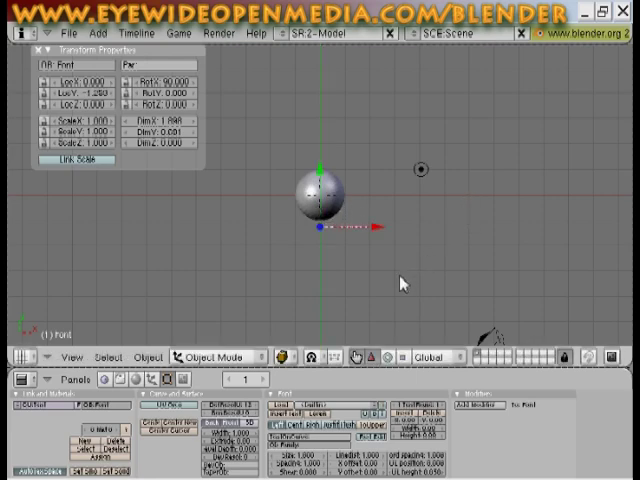
Switch to Front view and put the text object into Edit Mode
{"action": "left_click", "coordinate": [73, 356]}
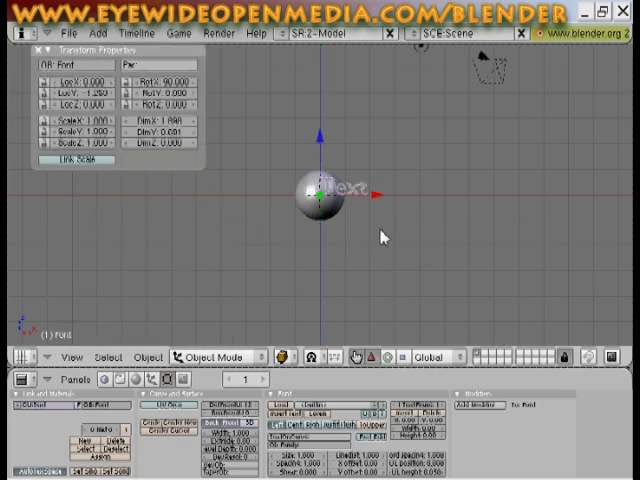
{"action": "mouse_move", "coordinate": [350, 208]}
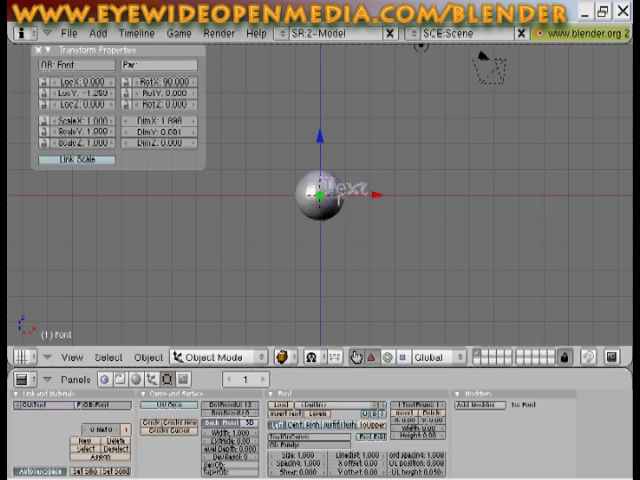
{"action": "left_click", "coordinate": [210, 356]}
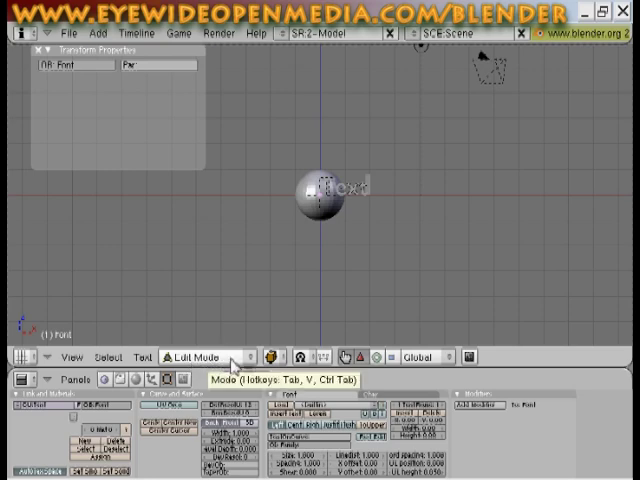
{"action": "left_click", "coordinate": [195, 356]}
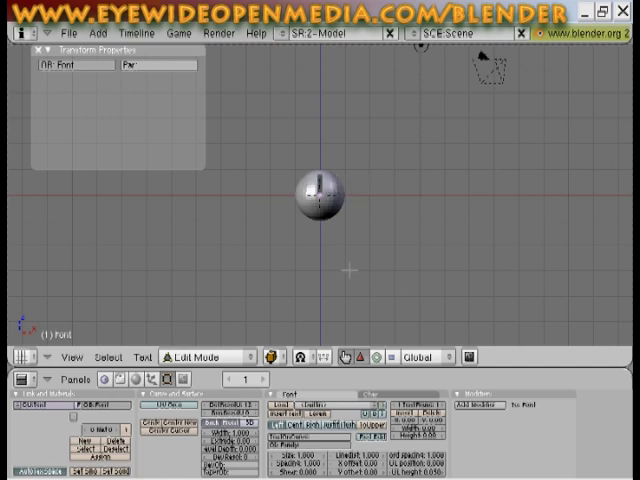
Type 'Your Logo Goes Here' as the text content
{"action": "type", "text": "our ld"}
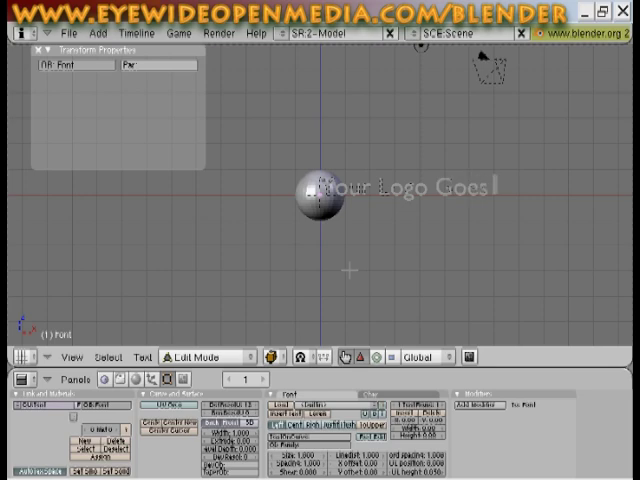
{"action": "type", "text": "Herd"}
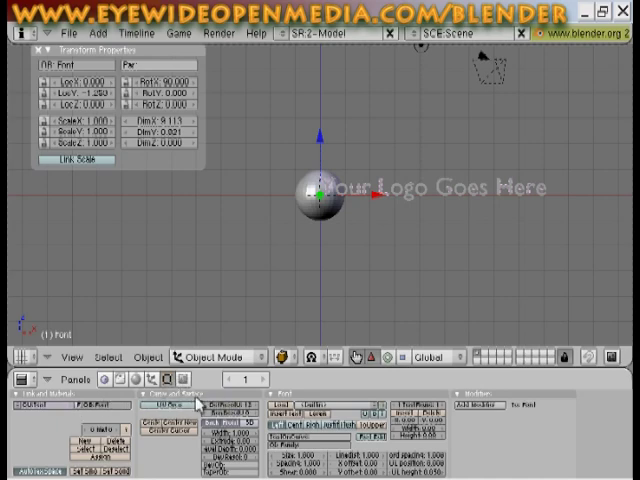
{"action": "mouse_move", "coordinate": [500, 412]}
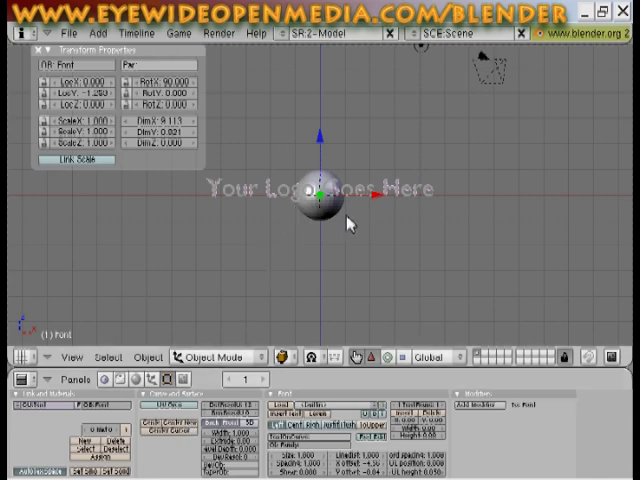
{"action": "mouse_move", "coordinate": [430, 198]}
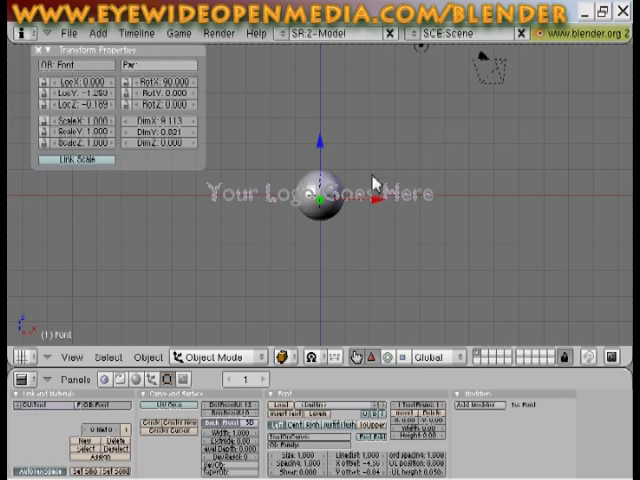
{"action": "mouse_move", "coordinate": [560, 193]}
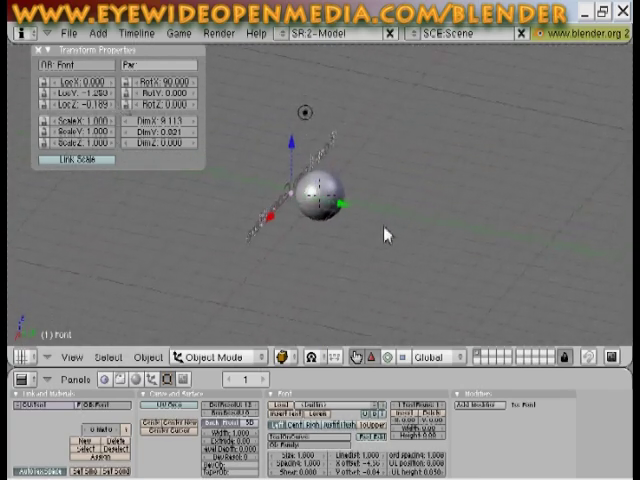
{"action": "left_click", "coordinate": [58, 355]}
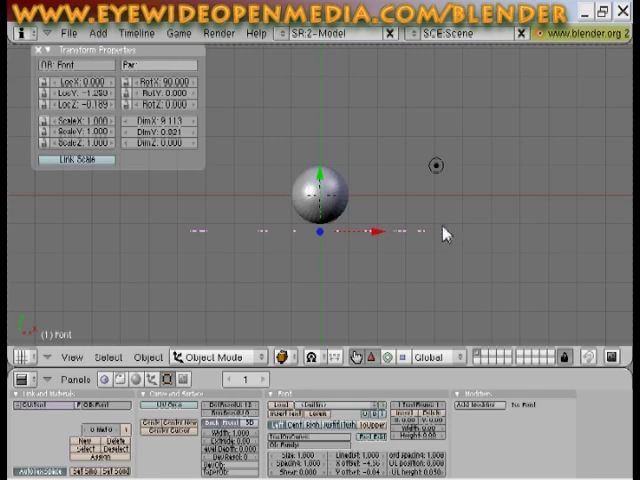
{"action": "mouse_move", "coordinate": [235, 322]}
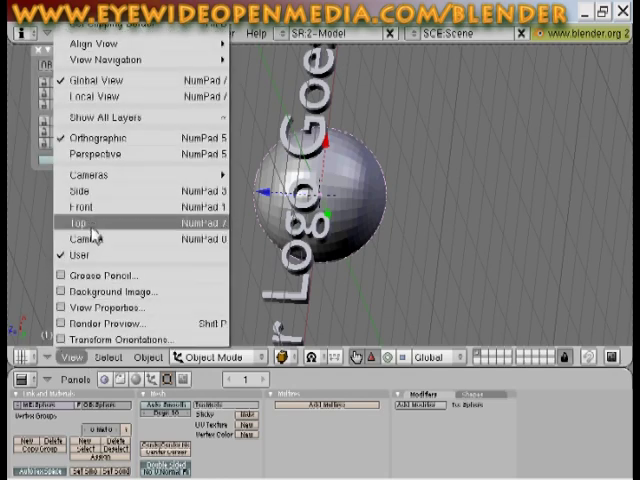
Switch to Top view and leave text editing
{"action": "left_click", "coordinate": [74, 216]}
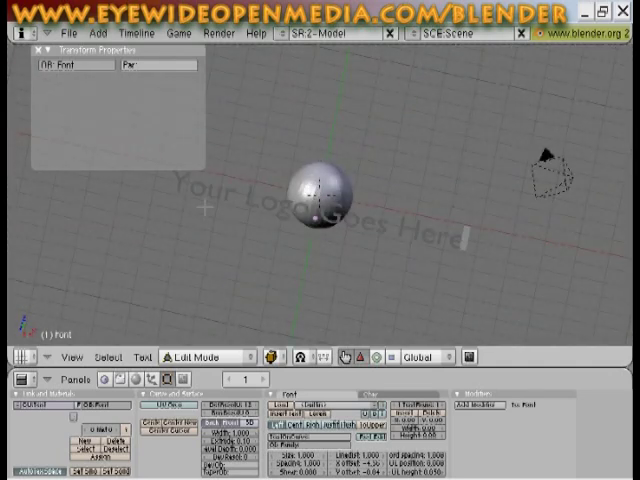
{"action": "left_click", "coordinate": [214, 356]}
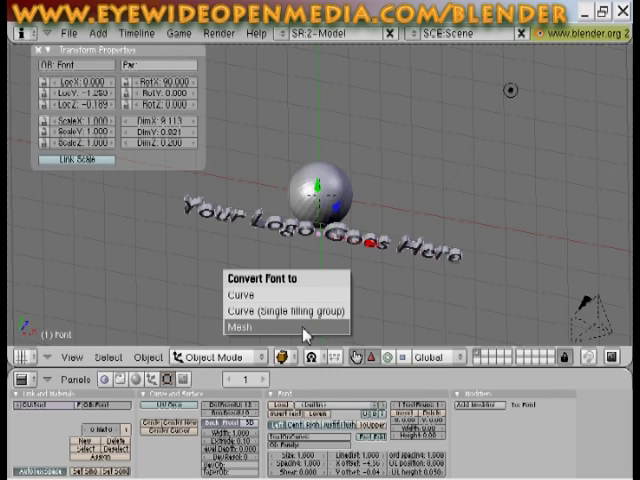
Convert the extruded text into a mesh via Alt+C
{"action": "left_click", "coordinate": [238, 325]}
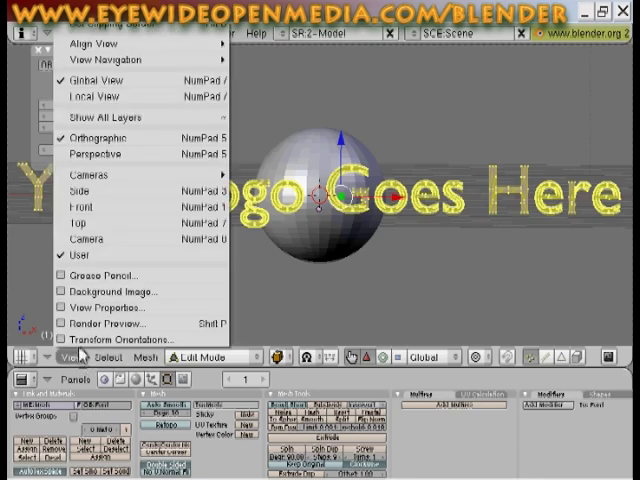
{"action": "mouse_move", "coordinate": [88, 223]}
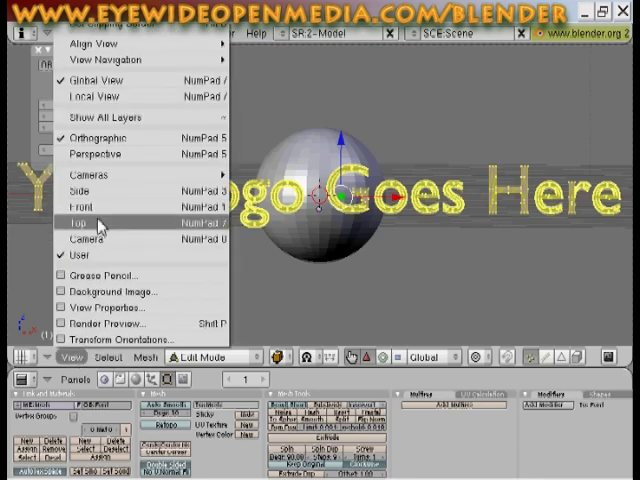
View the text mesh from the top and return to Object Mode
{"action": "left_click", "coordinate": [85, 218]}
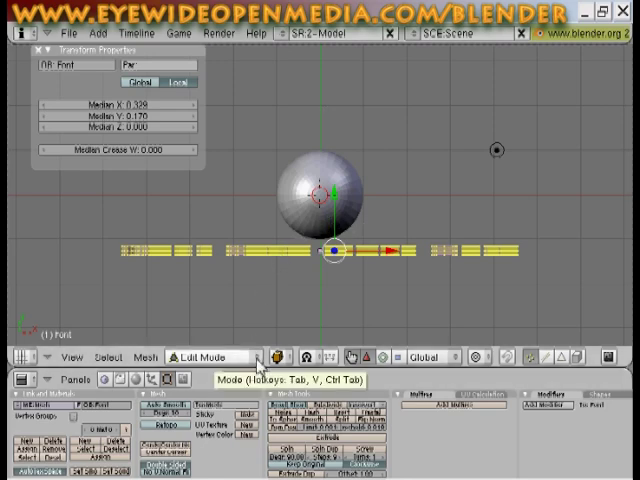
{"action": "left_click", "coordinate": [207, 357]}
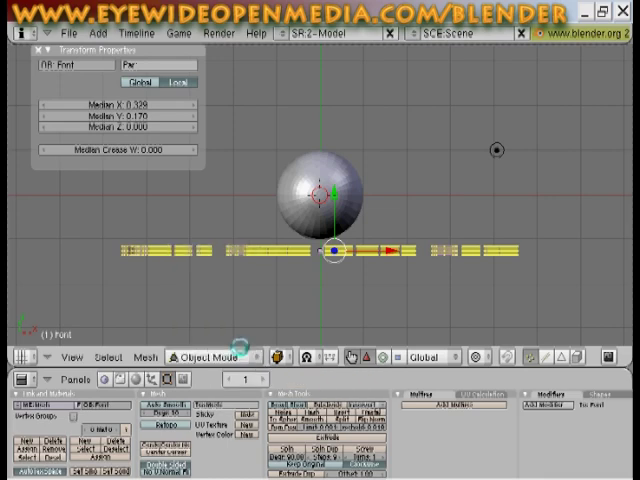